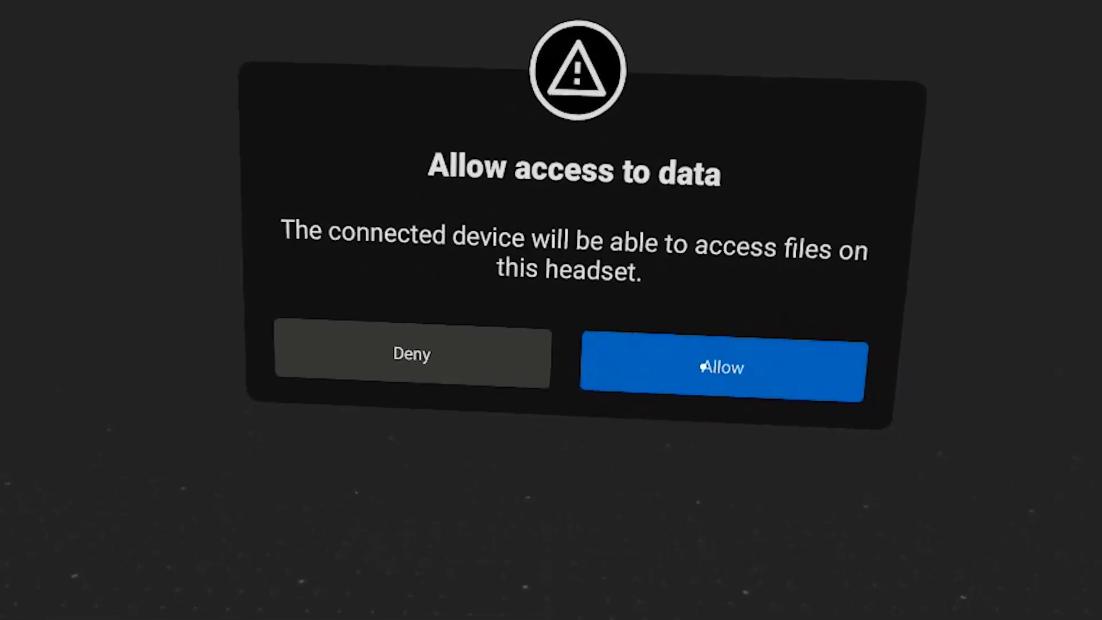
# Allow the connected PC to access the Quest 2 headset's data.
pyautogui.click(720, 370)
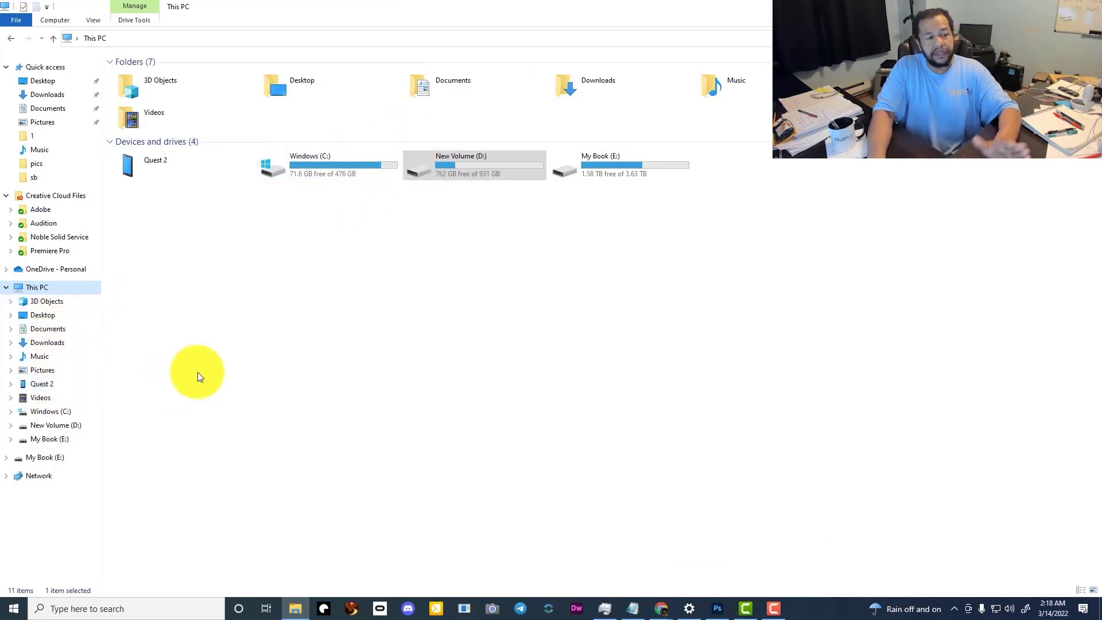
pyautogui.moveTo(200, 364)
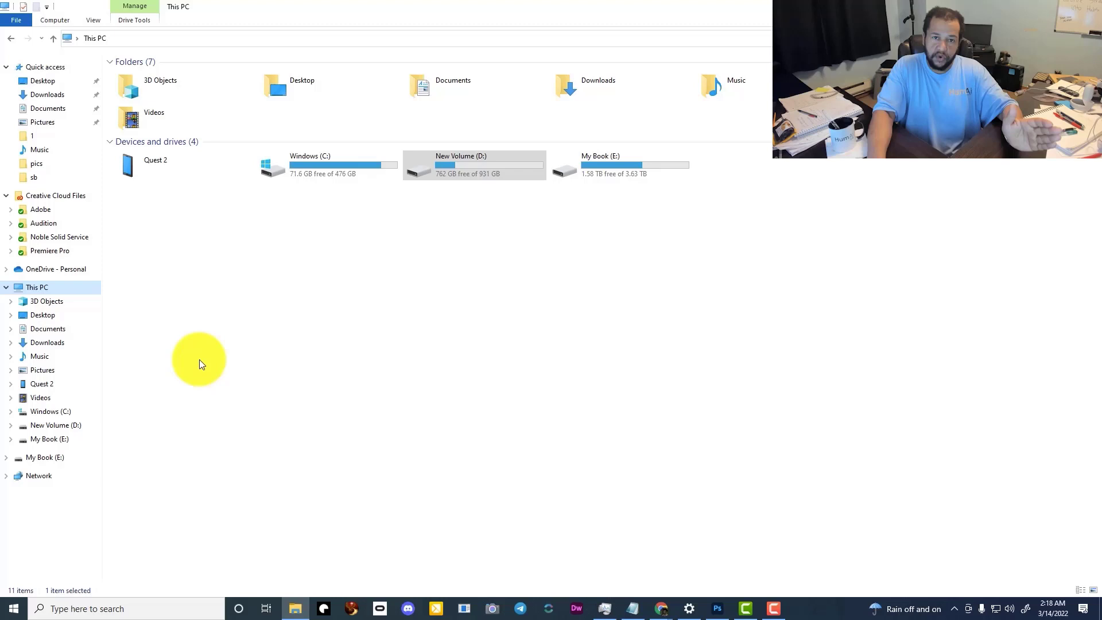
pyautogui.moveTo(42, 370)
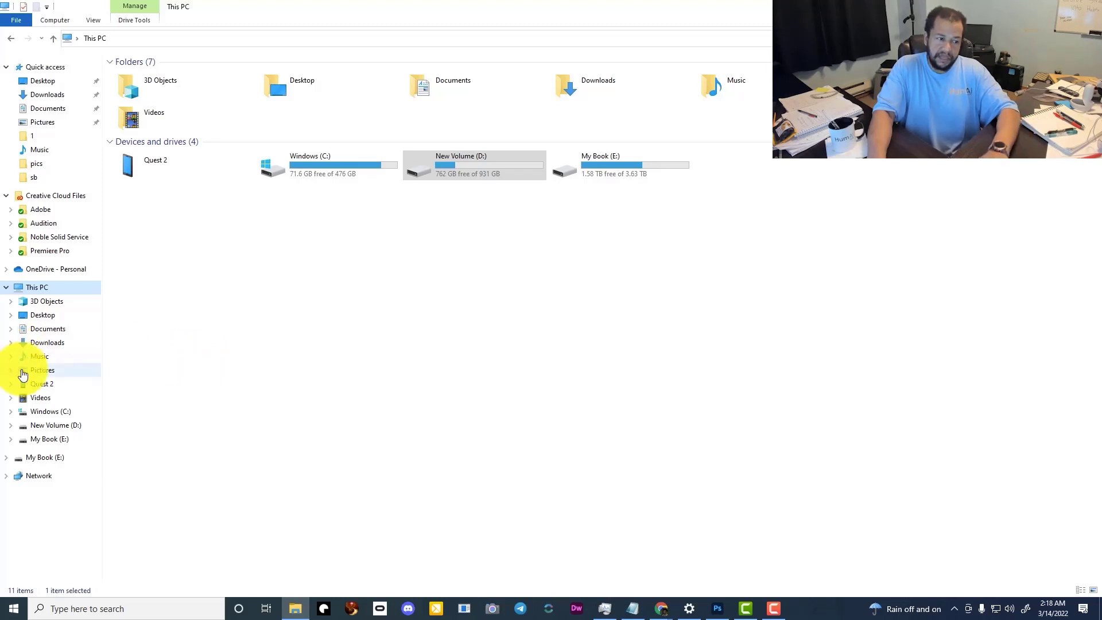
# Open Quest 2's internal shared storage and select the Oculus and DCIM folders.
pyautogui.doubleClick(42, 384)
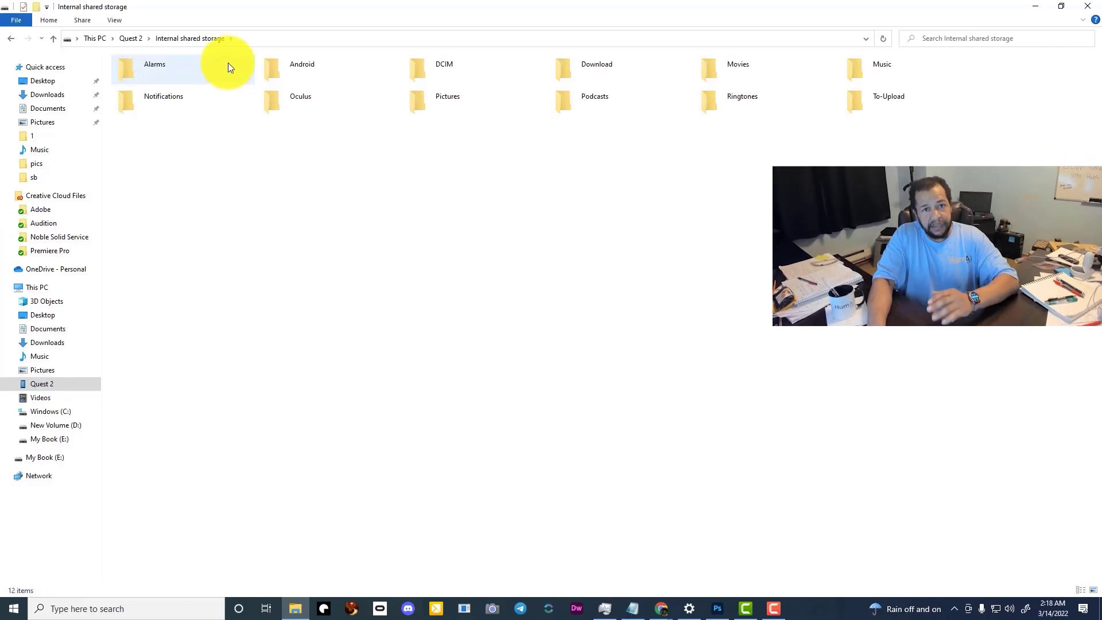
pyautogui.moveTo(235, 59)
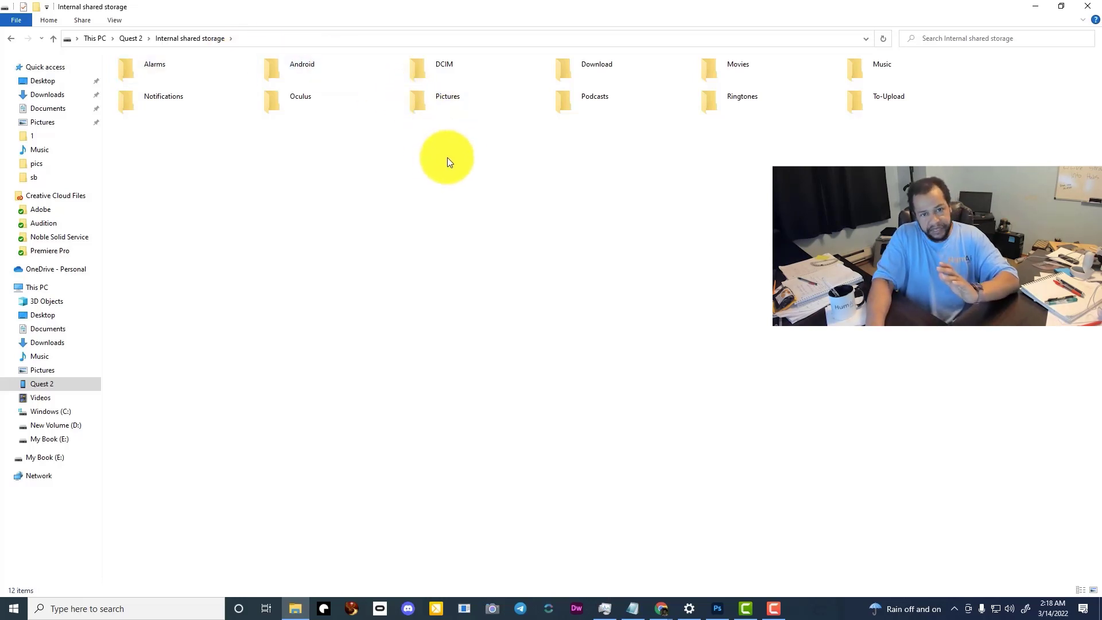
pyautogui.moveTo(485, 156)
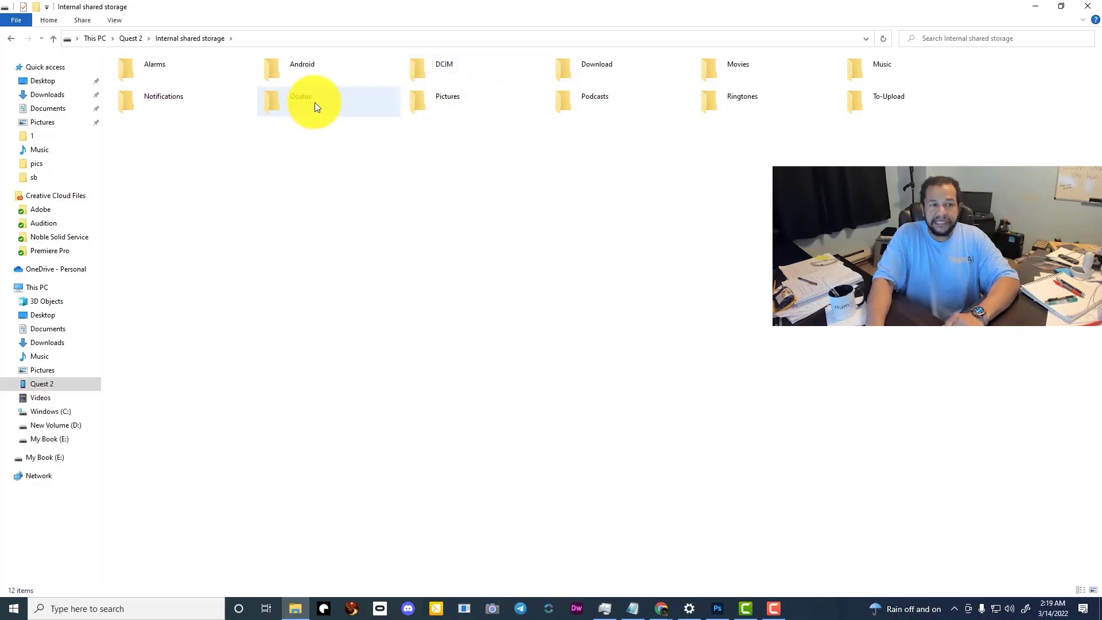
pyautogui.click(300, 101)
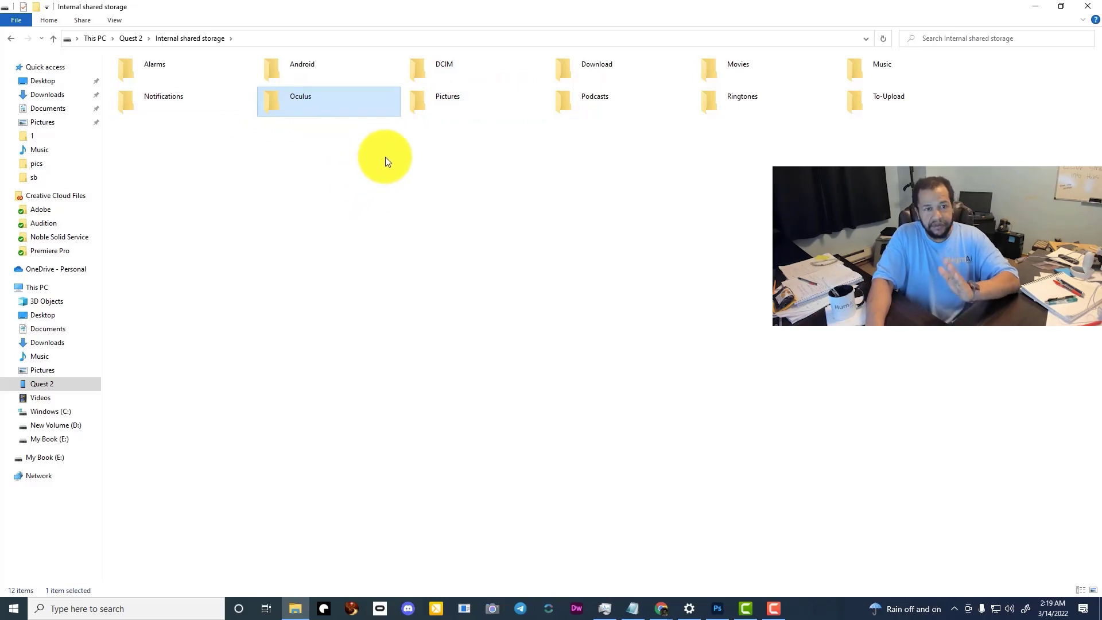
pyautogui.click(475, 69)
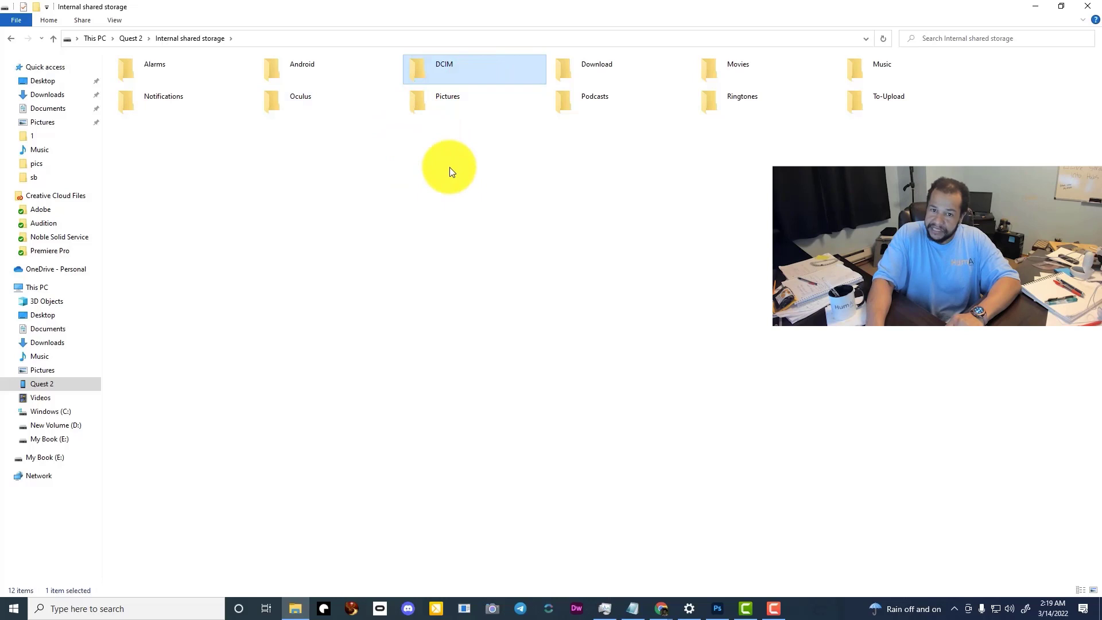
pyautogui.moveTo(317, 119)
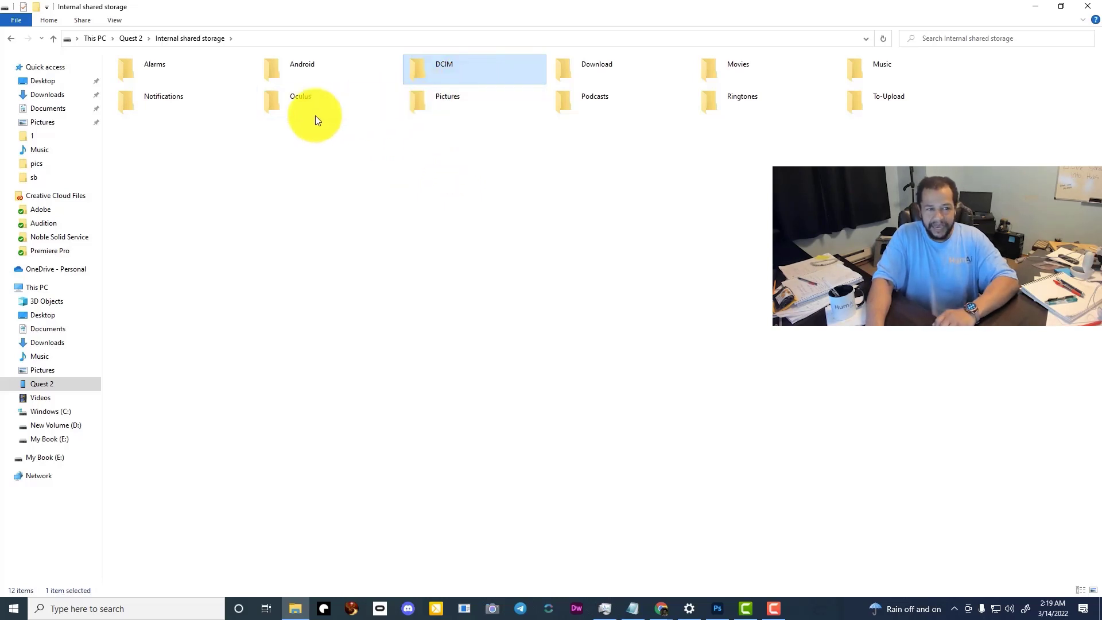
pyautogui.click(301, 96)
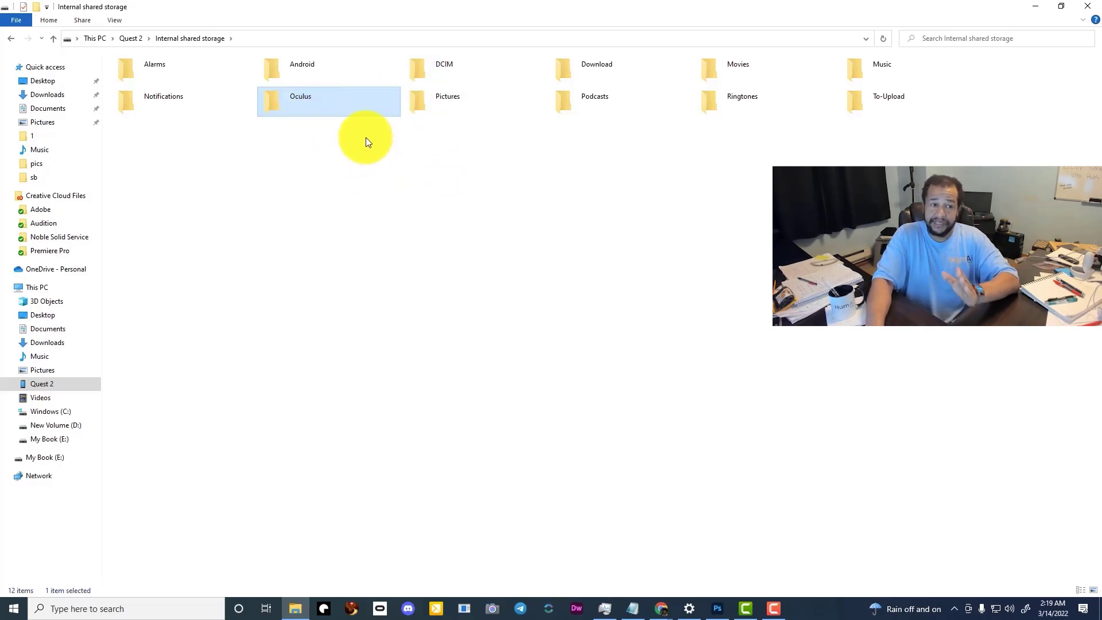
# View the Oculus Screenshots and VideoShots folders, return to Oculus, and open a second window.
pyautogui.doubleClick(301, 101)
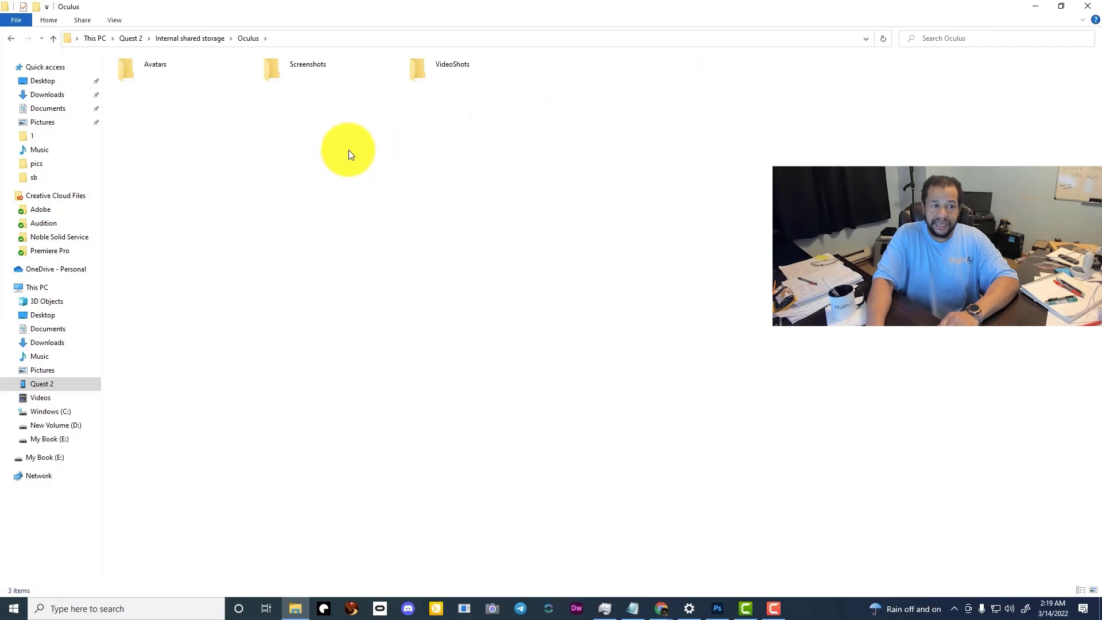
pyautogui.moveTo(188, 85)
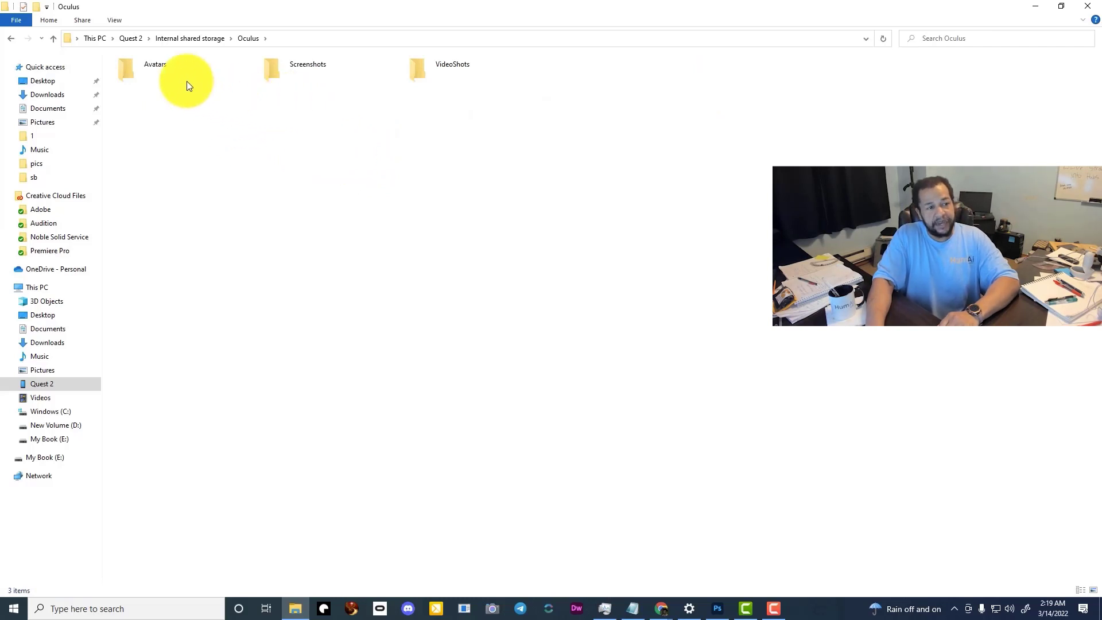
pyautogui.click(307, 69)
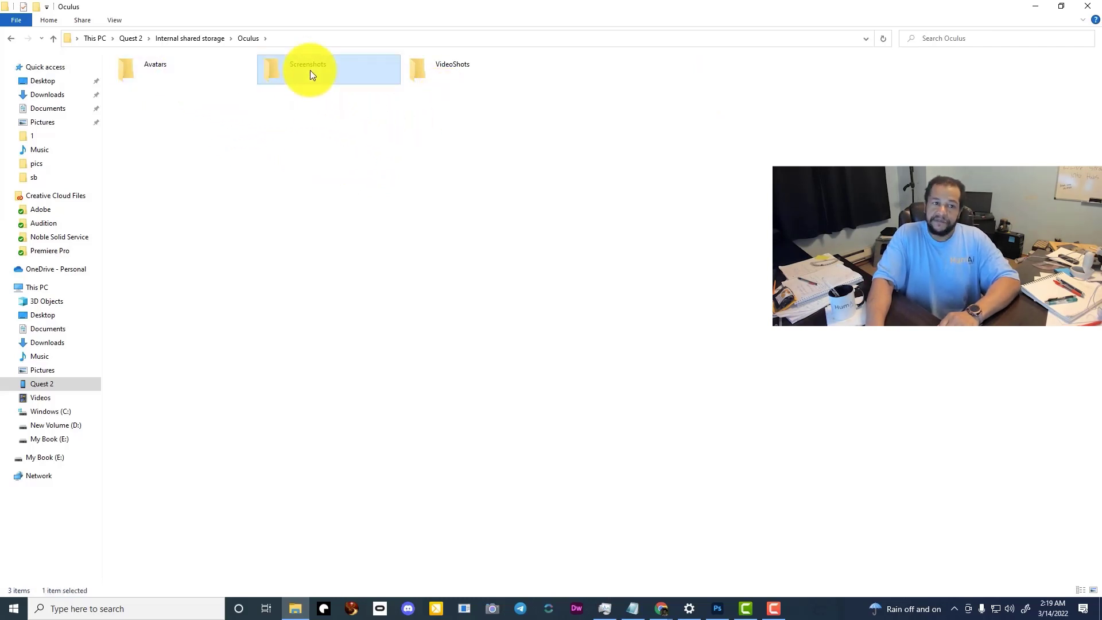
pyautogui.doubleClick(307, 68)
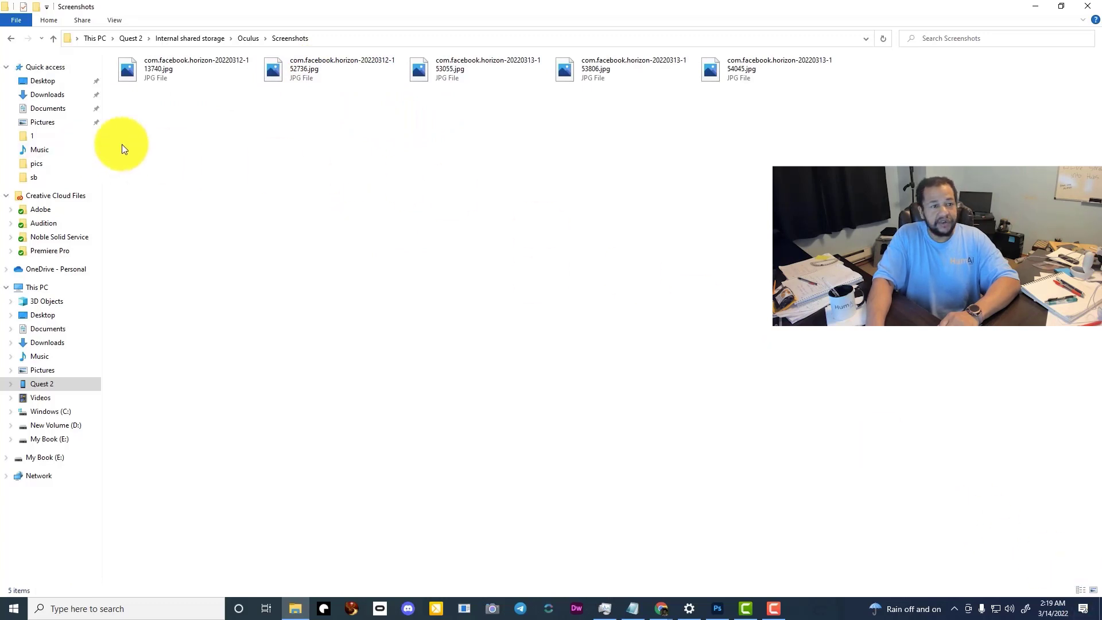
pyautogui.click(248, 38)
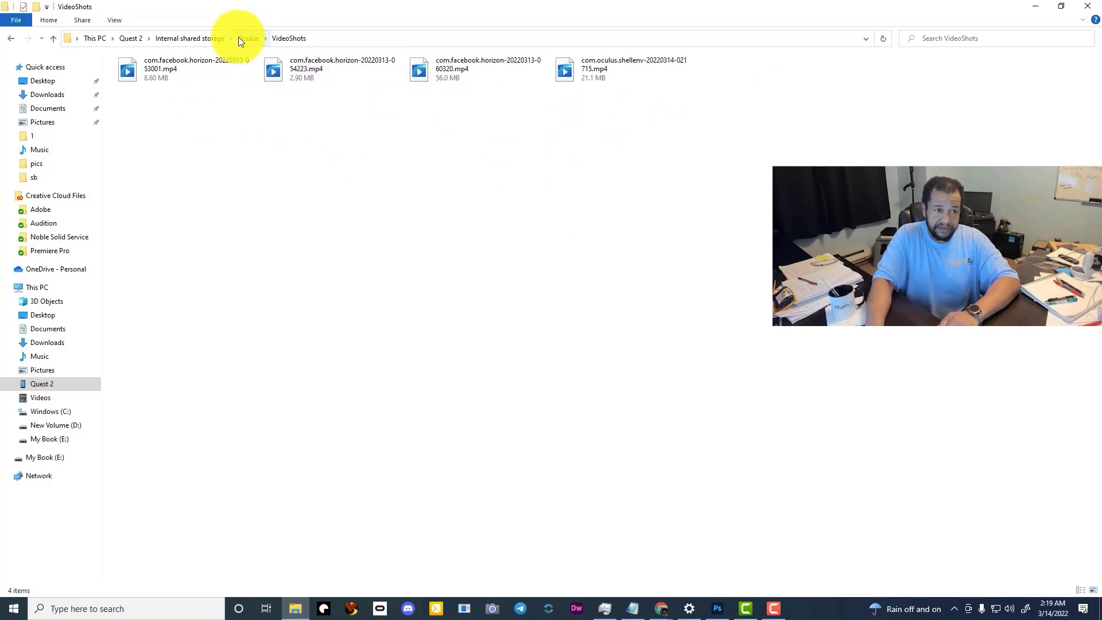
pyautogui.click(248, 38)
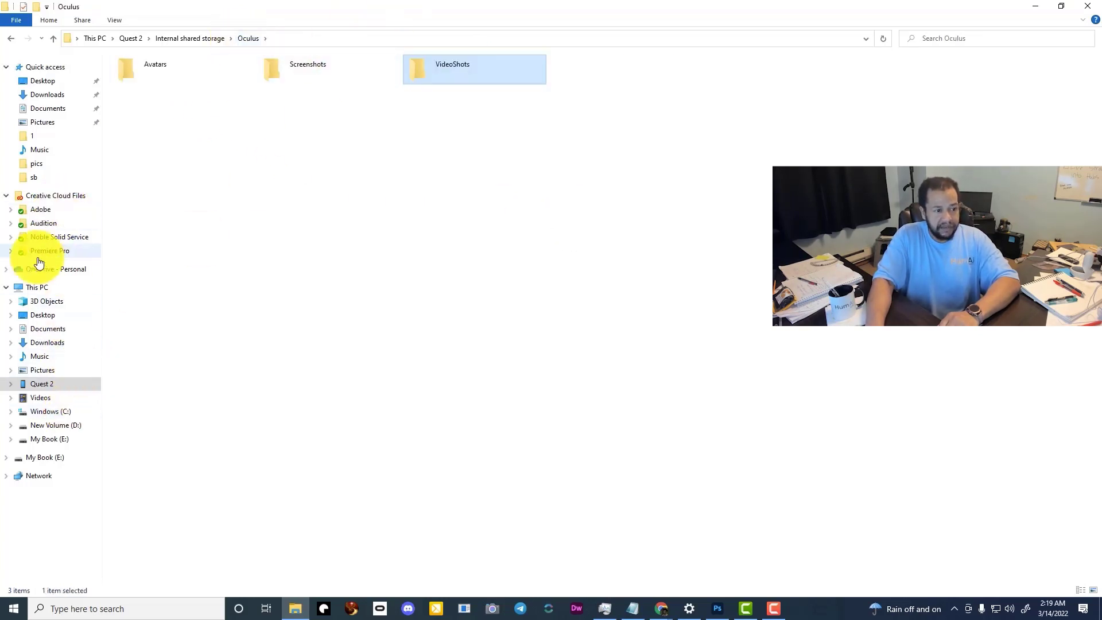
pyautogui.rightClick(36, 287)
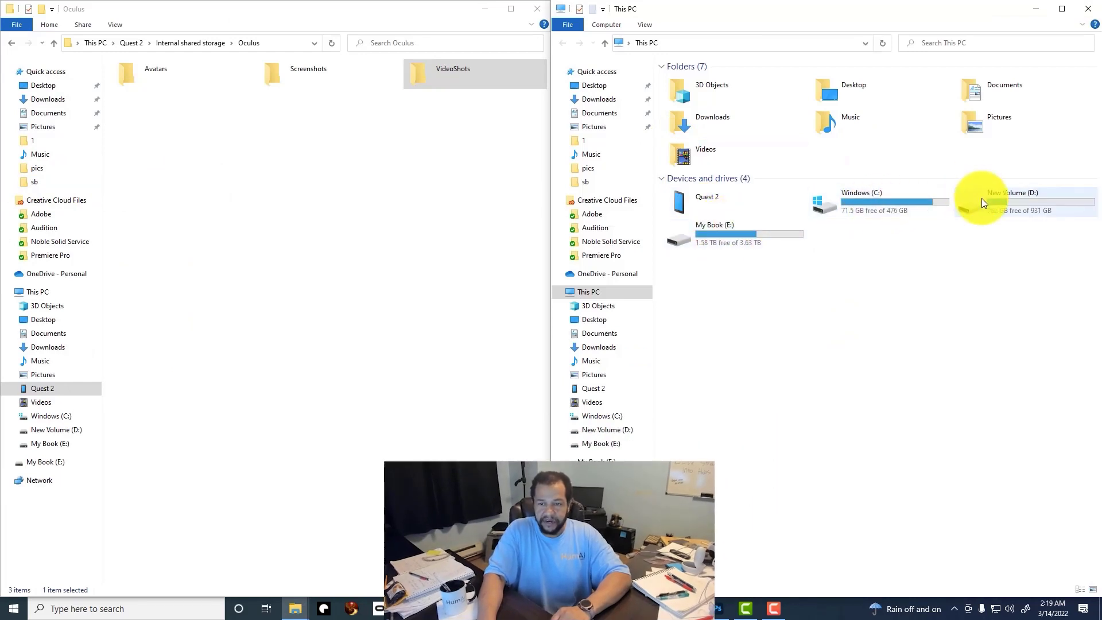
# In D:\0. Oculus Recordings, create a folder named 3-14-22.
pyautogui.doubleClick(1012, 200)
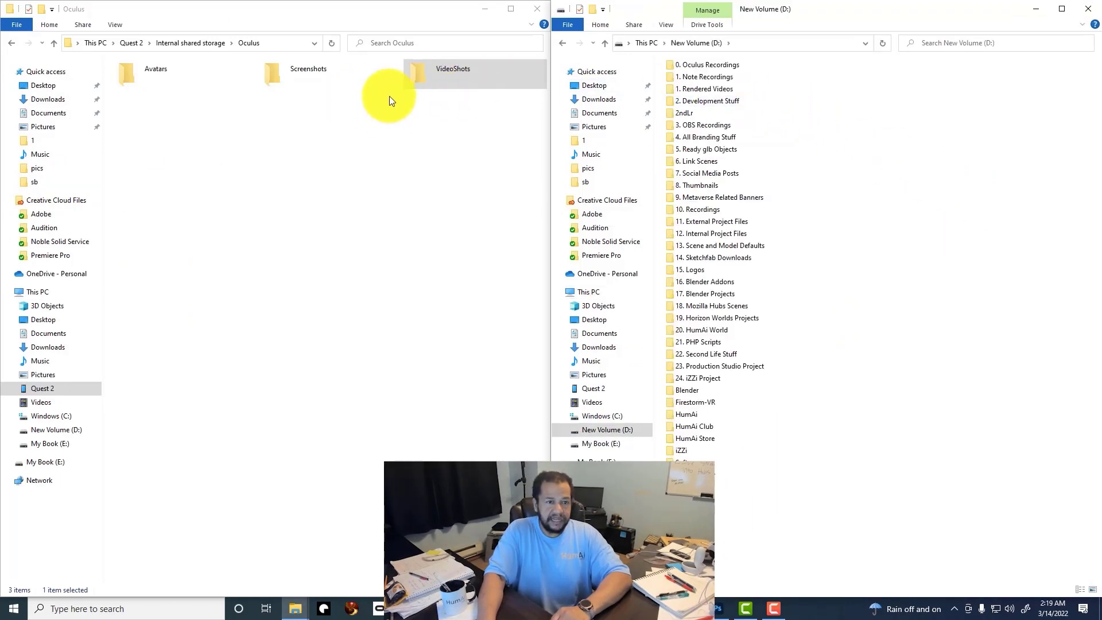
pyautogui.moveTo(255, 373)
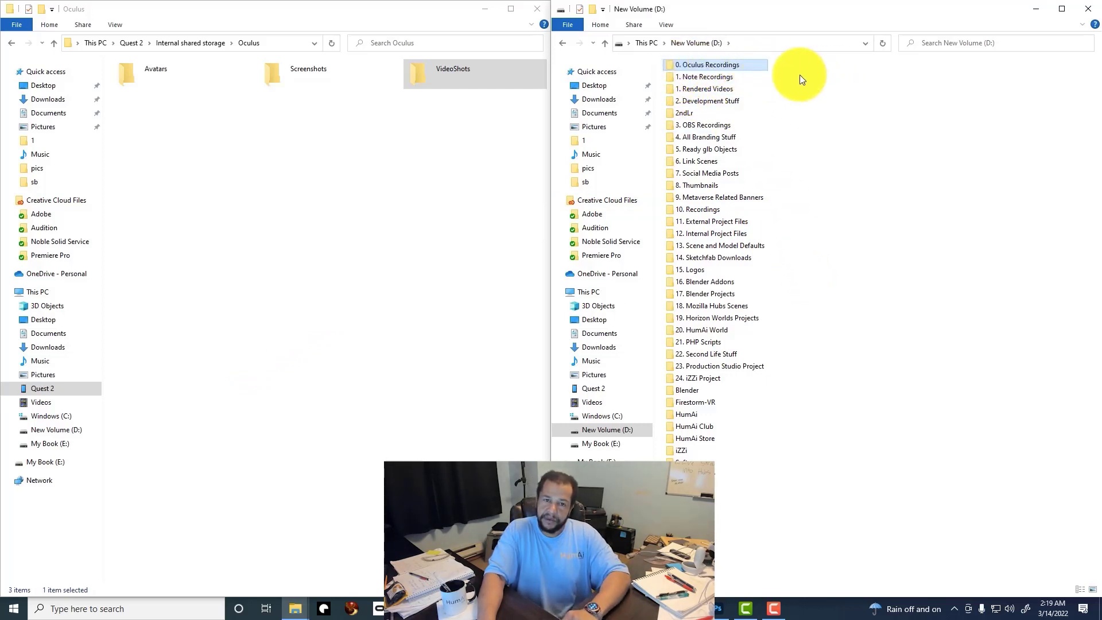
pyautogui.doubleClick(707, 65)
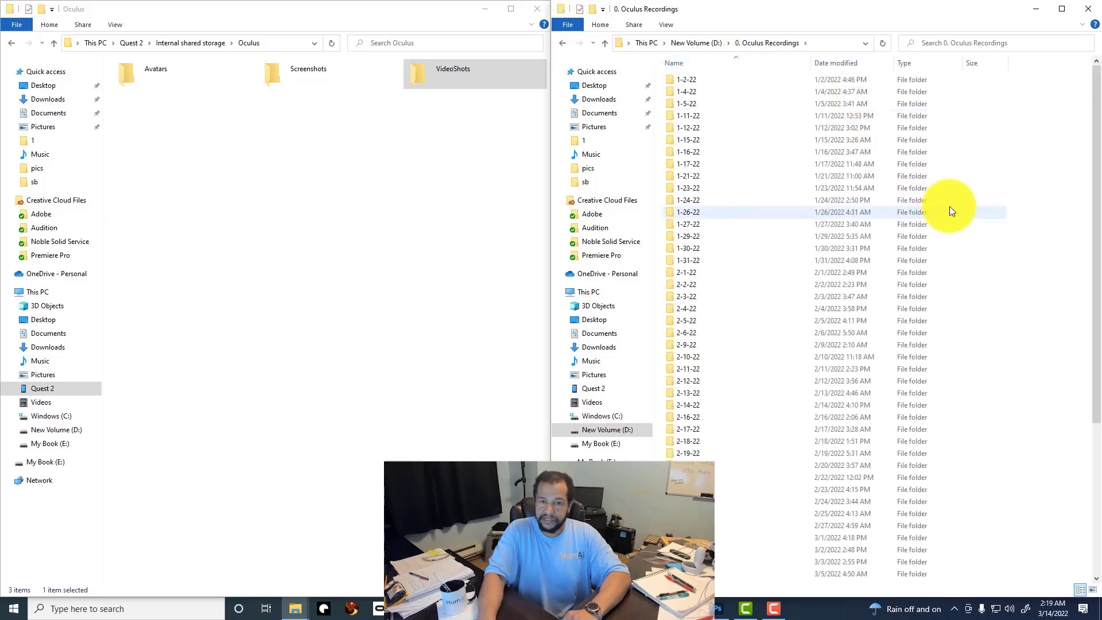
pyautogui.moveTo(1081, 59)
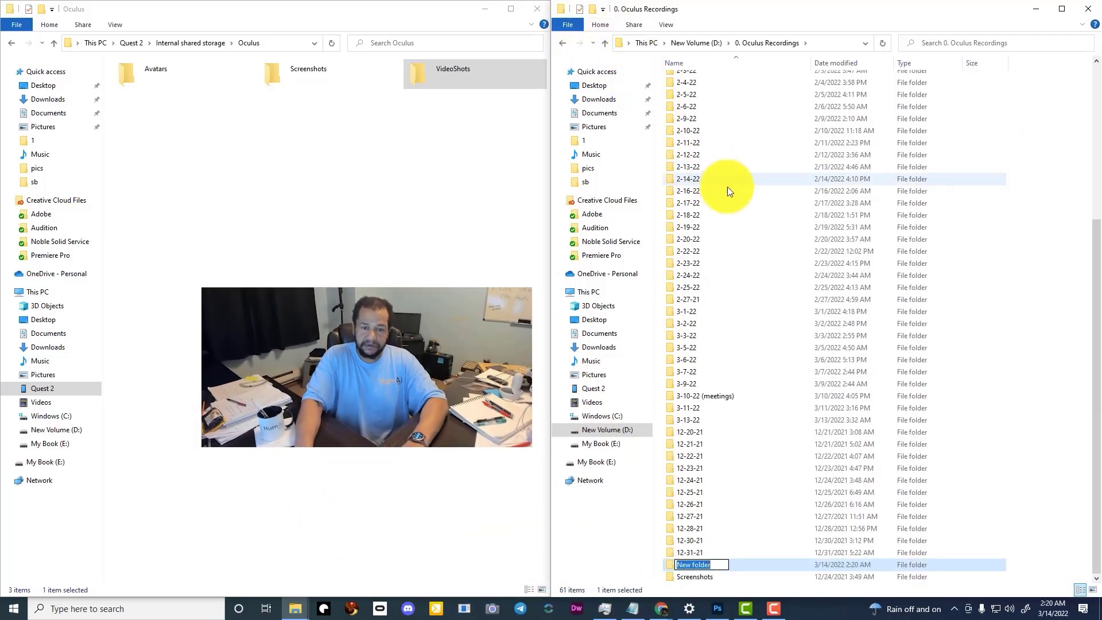
pyautogui.write('3-14-22')
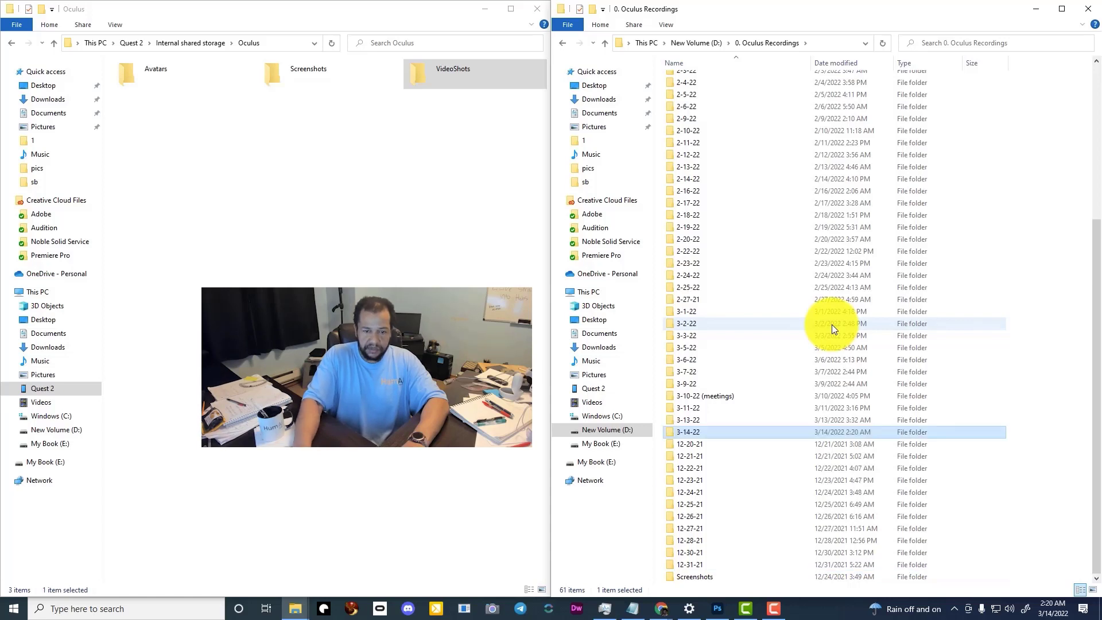
# Inside 3-14-22, create and name a subfolder '1'.
pyautogui.doubleClick(688, 432)
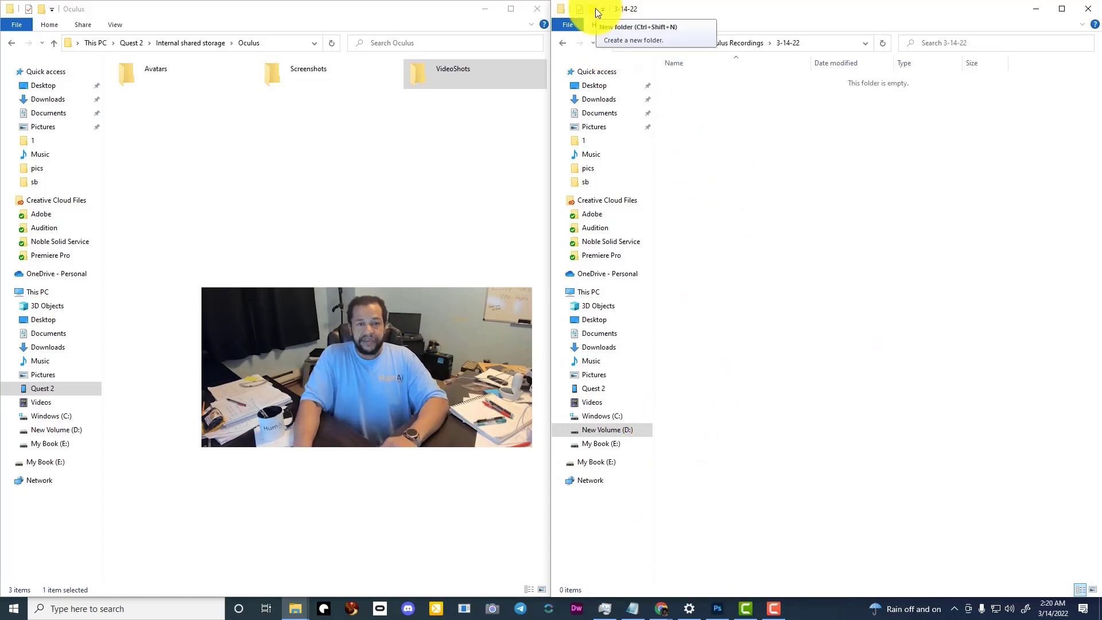
pyautogui.click(639, 27)
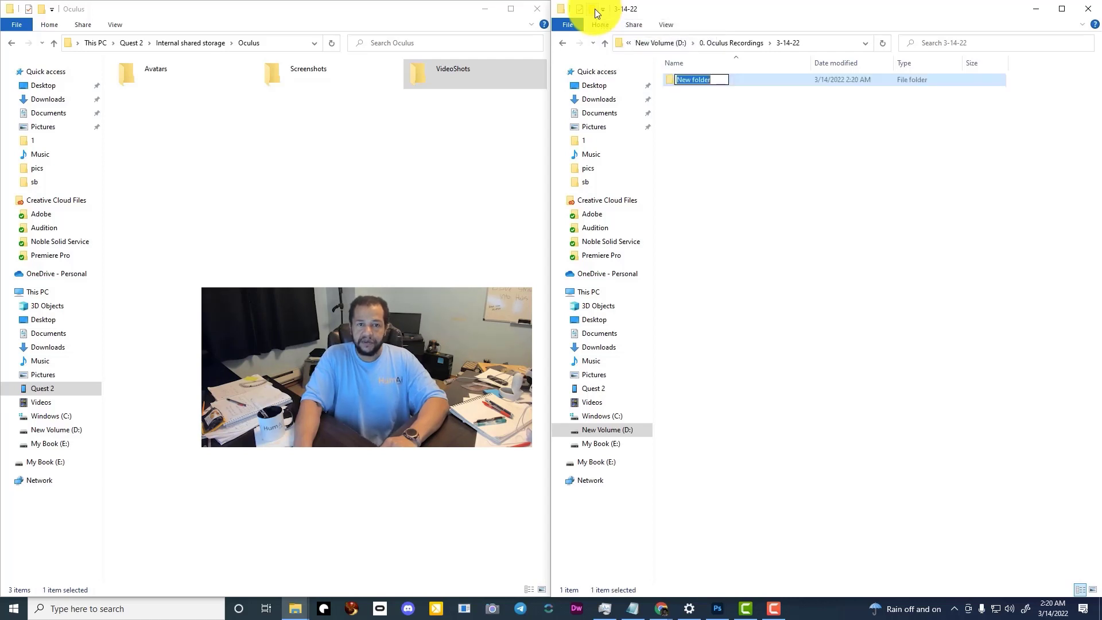
pyautogui.write('1')
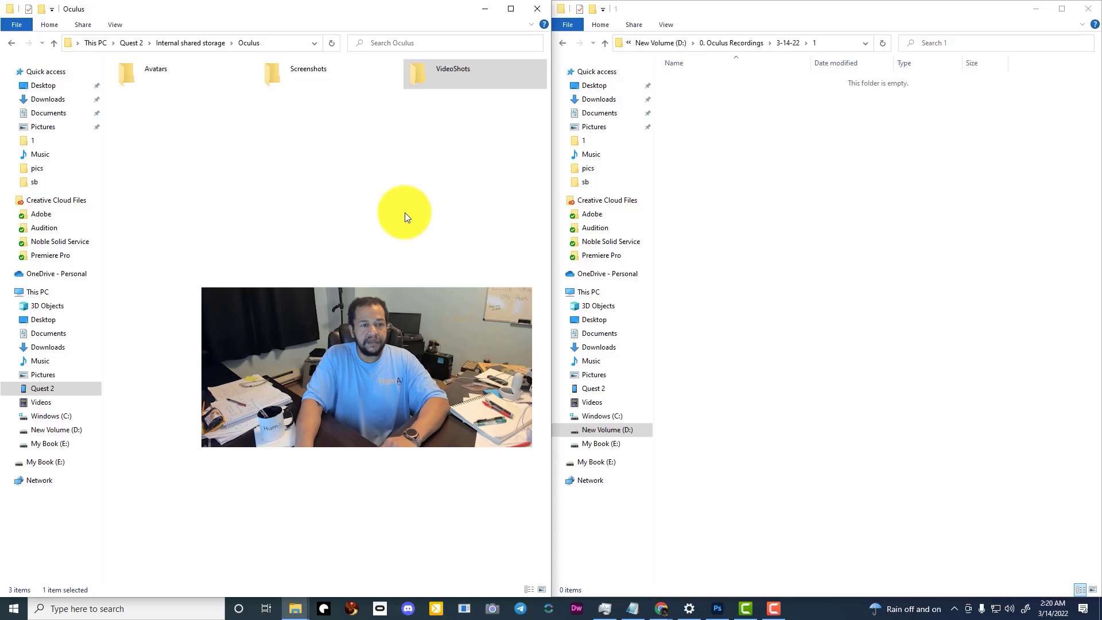
# Move the headset's VideoShots mp4s into a 'videos' folder and add a 'screenshots' folder.
pyautogui.doubleClick(453, 68)
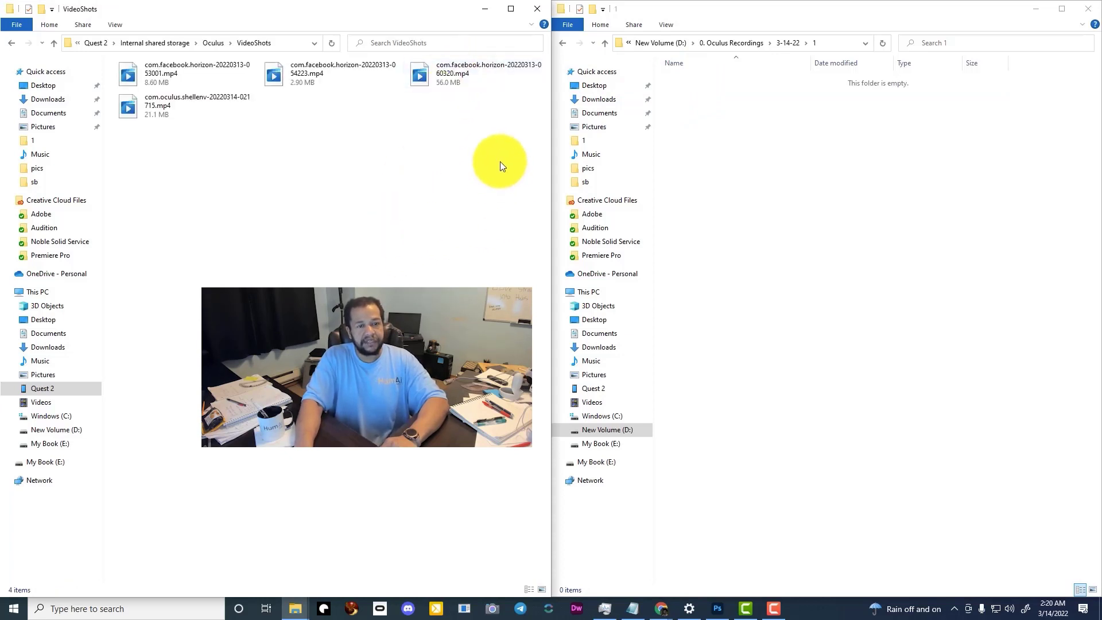
pyautogui.moveTo(599, 13)
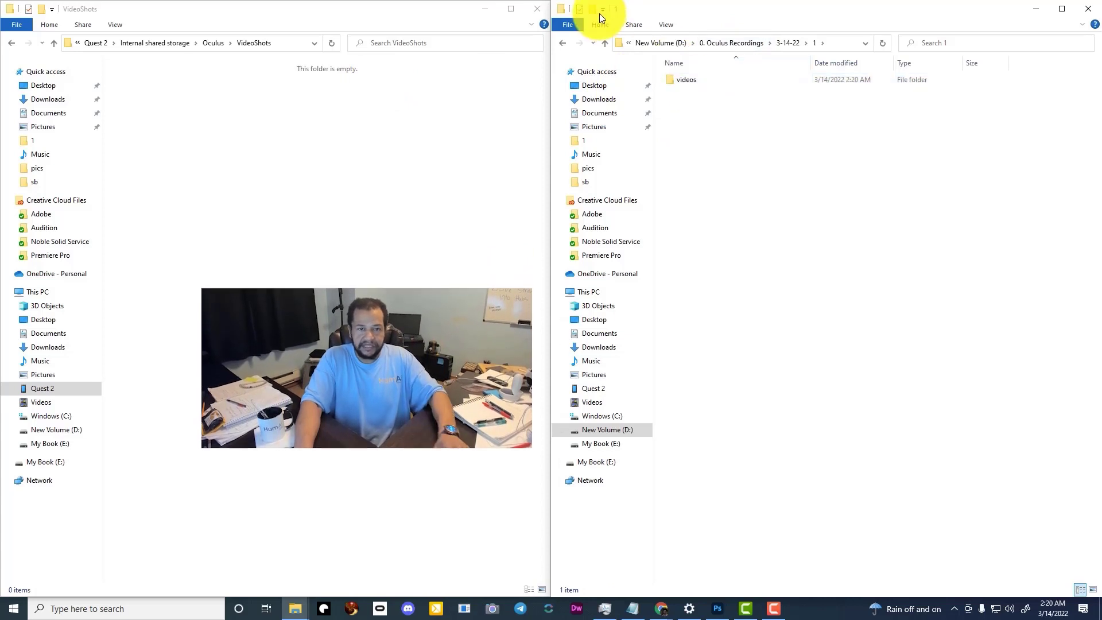
pyautogui.write('screenshots')
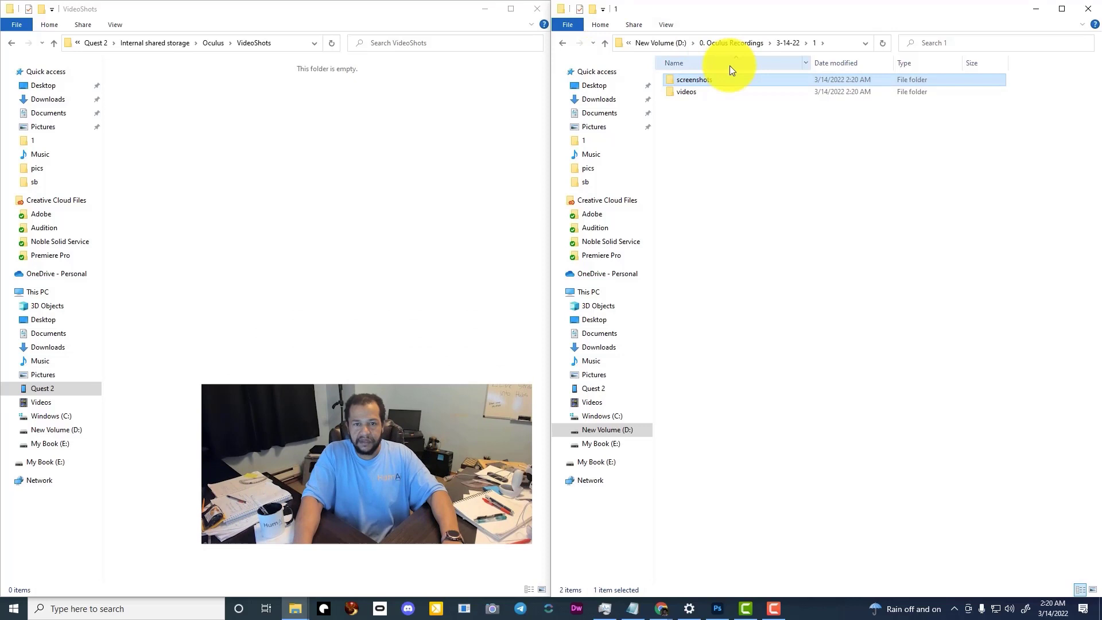
# Move the five headset jpg screenshots into the screenshots folder and view one in Photos.
pyautogui.doubleClick(692, 79)
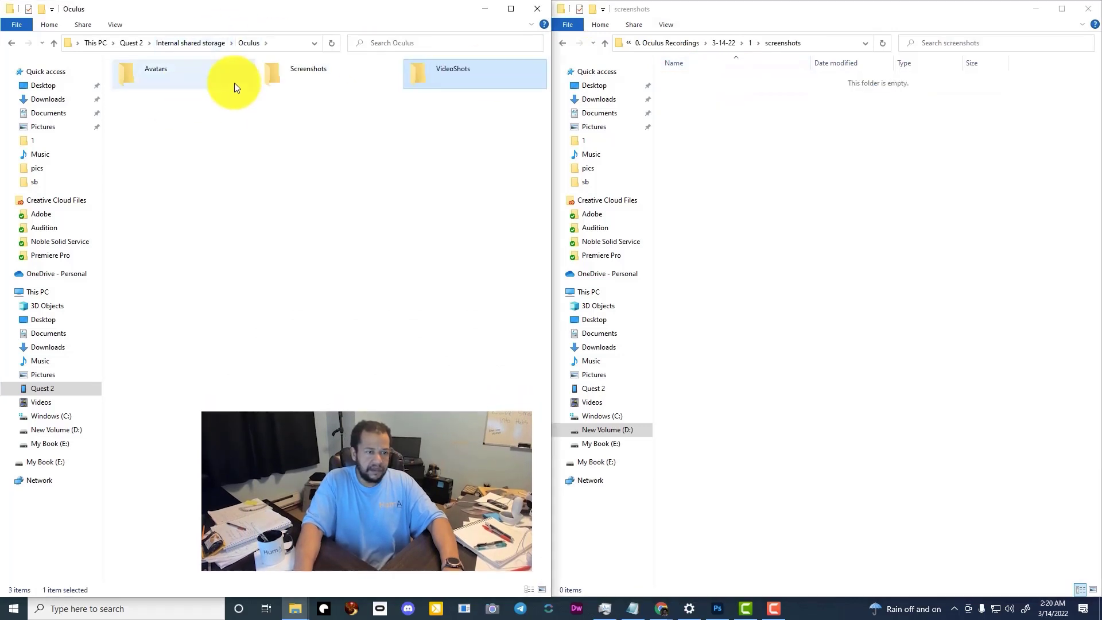
pyautogui.doubleClick(308, 71)
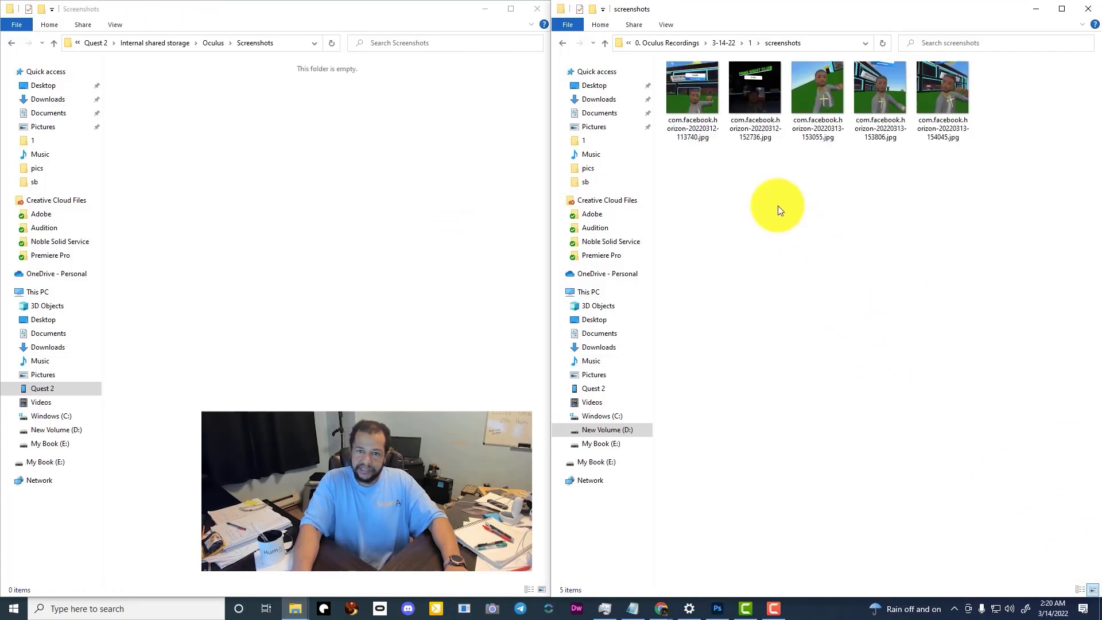
pyautogui.click(692, 90)
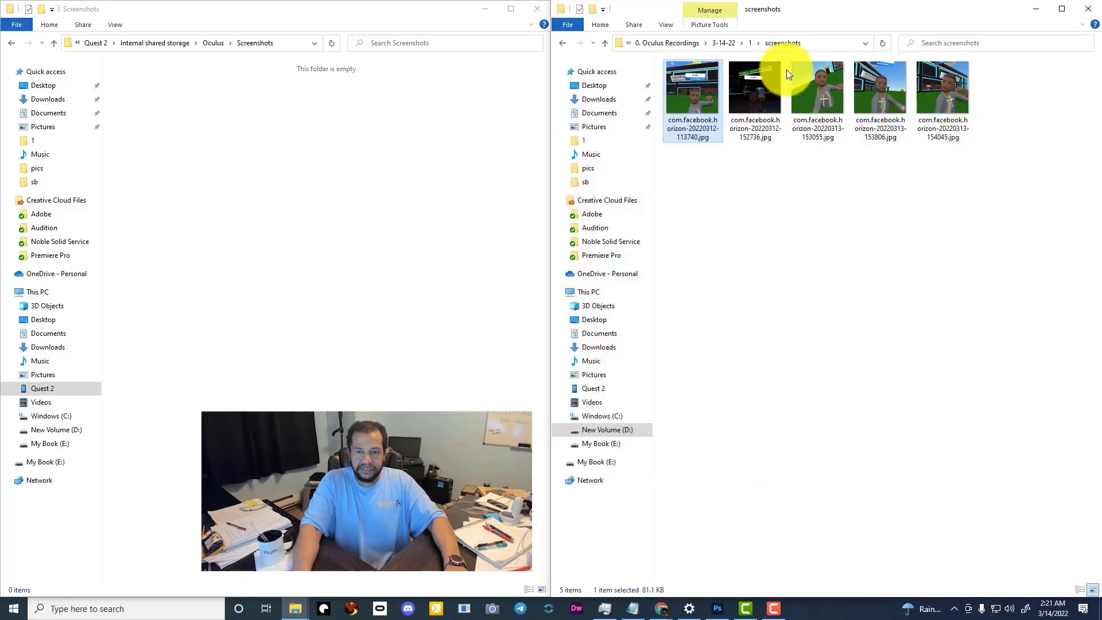
pyautogui.doubleClick(817, 88)
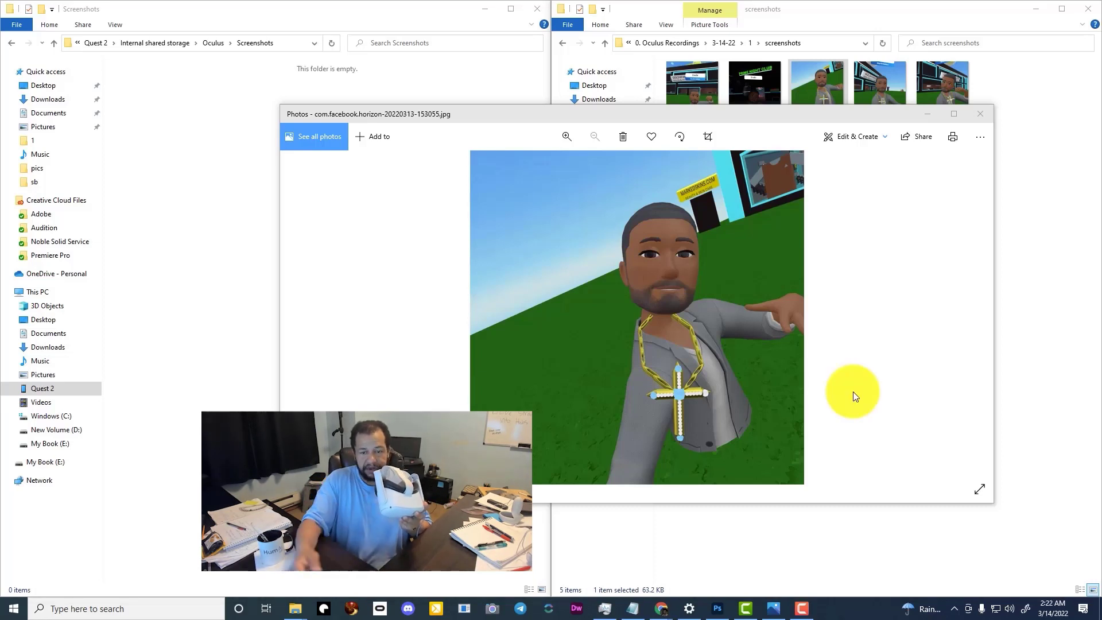
pyautogui.moveTo(865, 440)
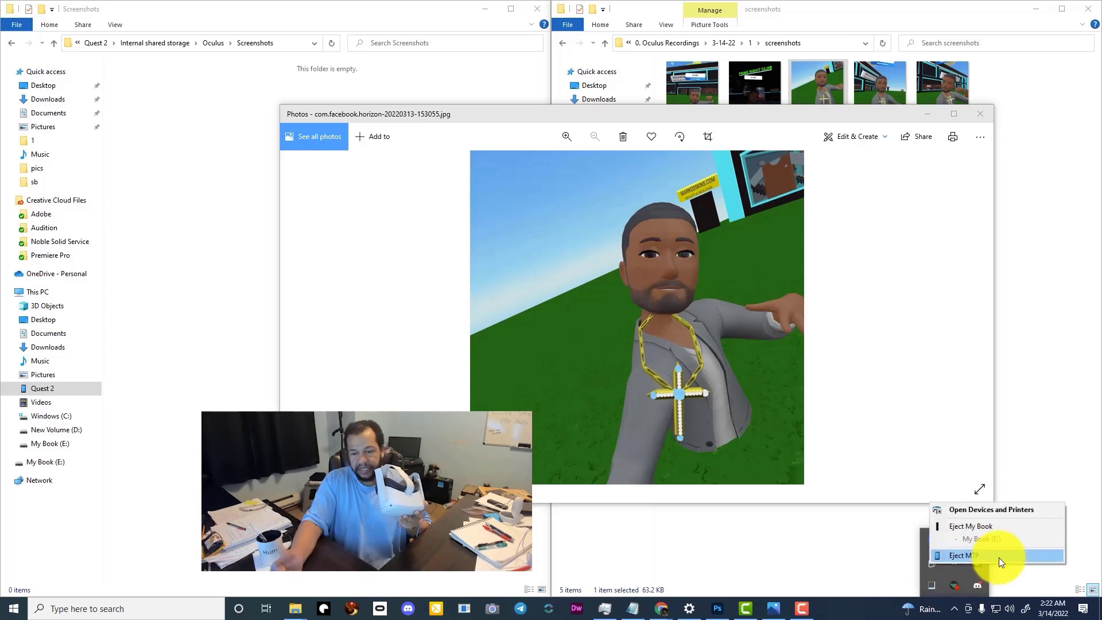
# Eject the Quest's USB Composite Device and dismiss the 'still in use' warning.
pyautogui.click(964, 555)
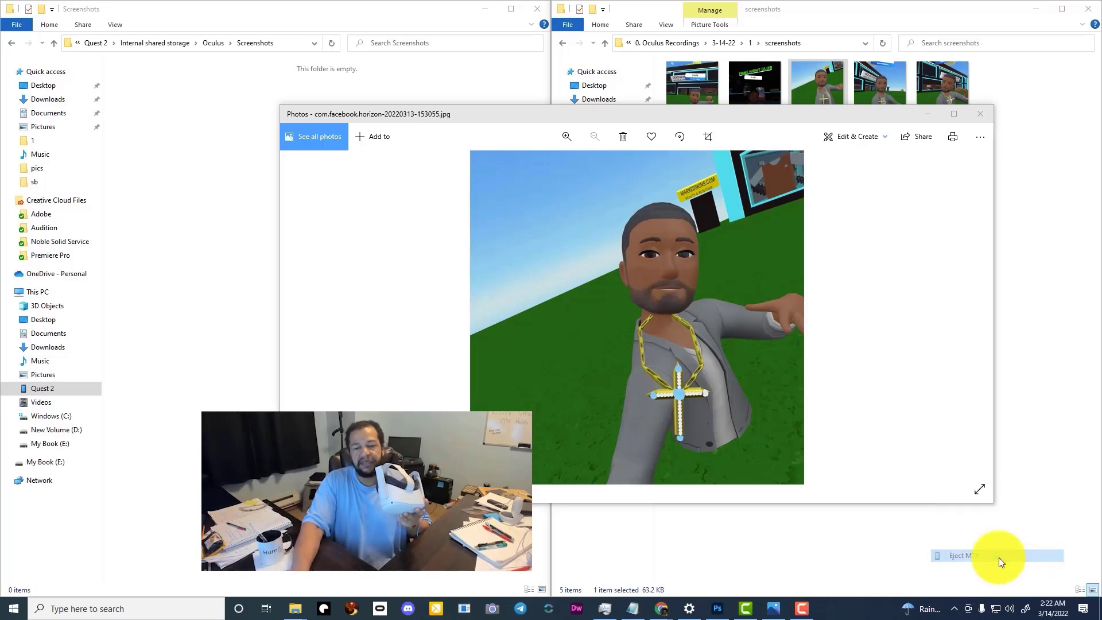
pyautogui.click(963, 557)
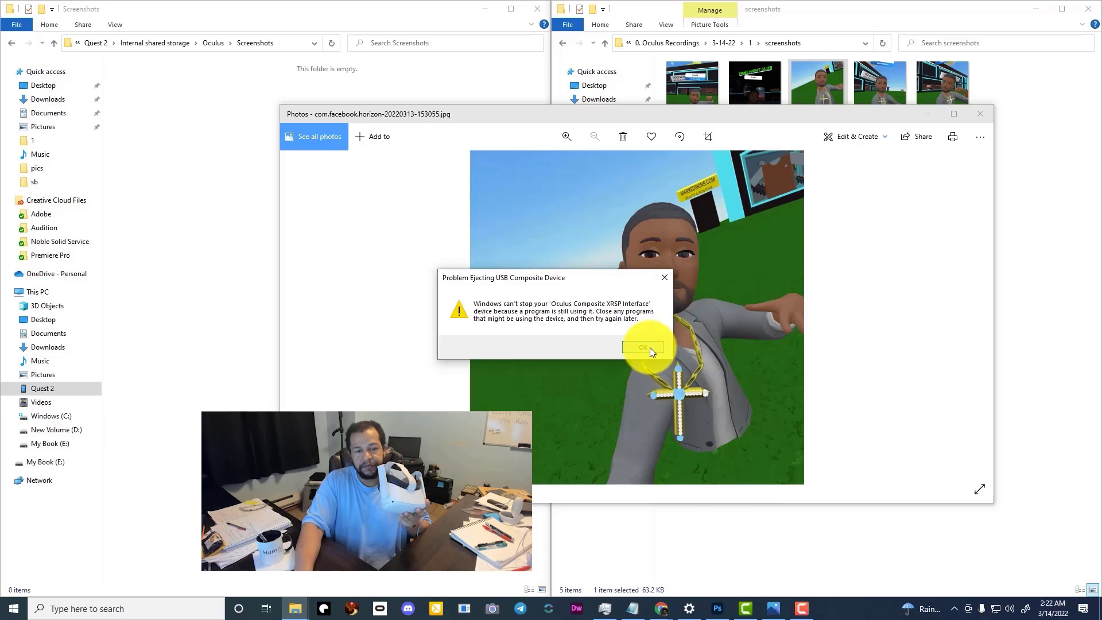
pyautogui.click(643, 347)
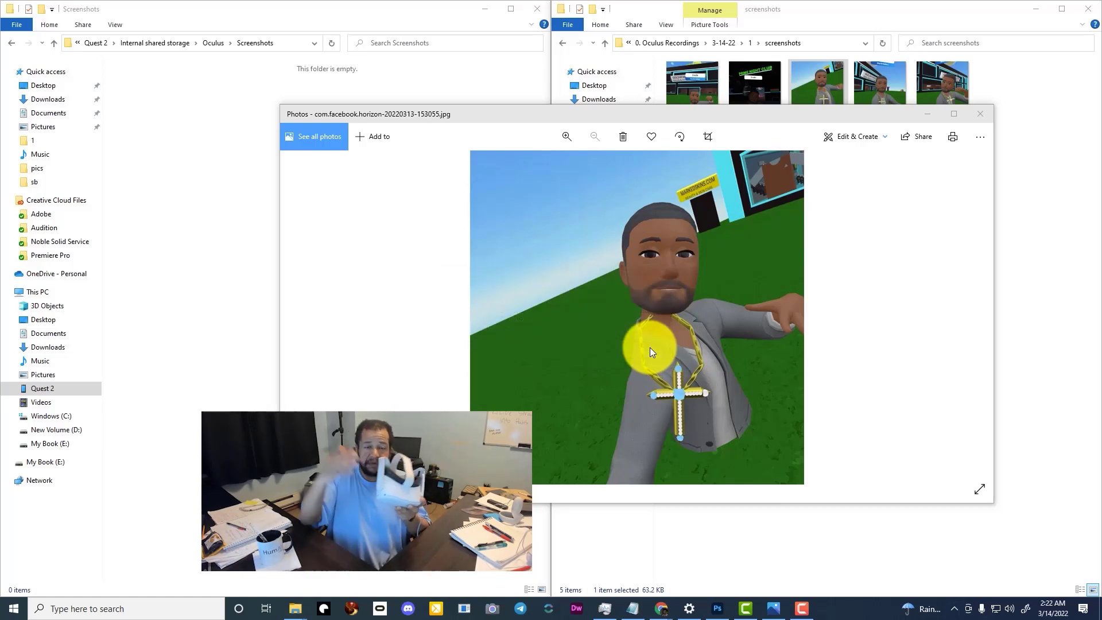